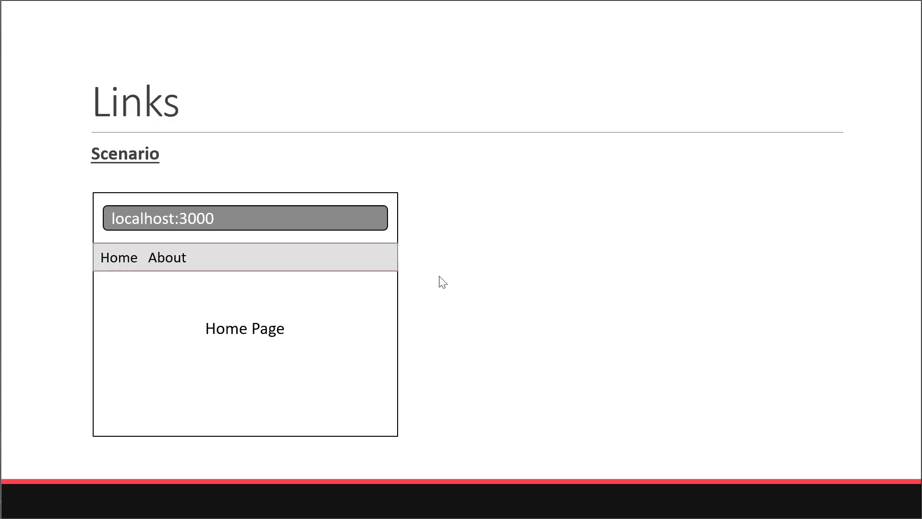
mouse_move(614, 278)
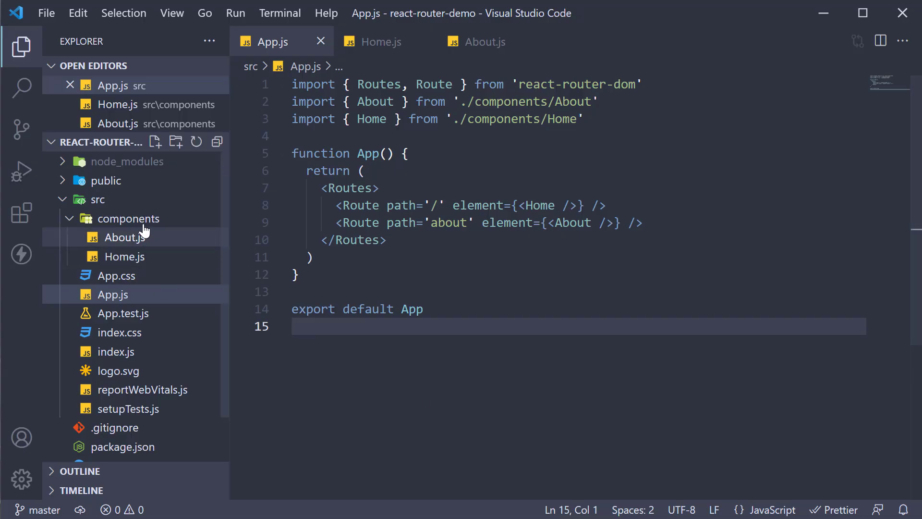
Create a new Navbar.js file inside the components folder.
click(128, 218)
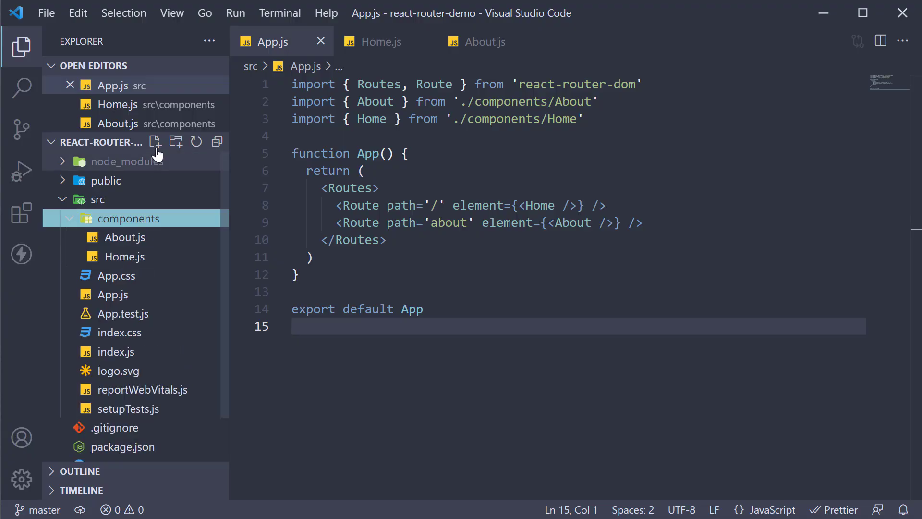
click(155, 141)
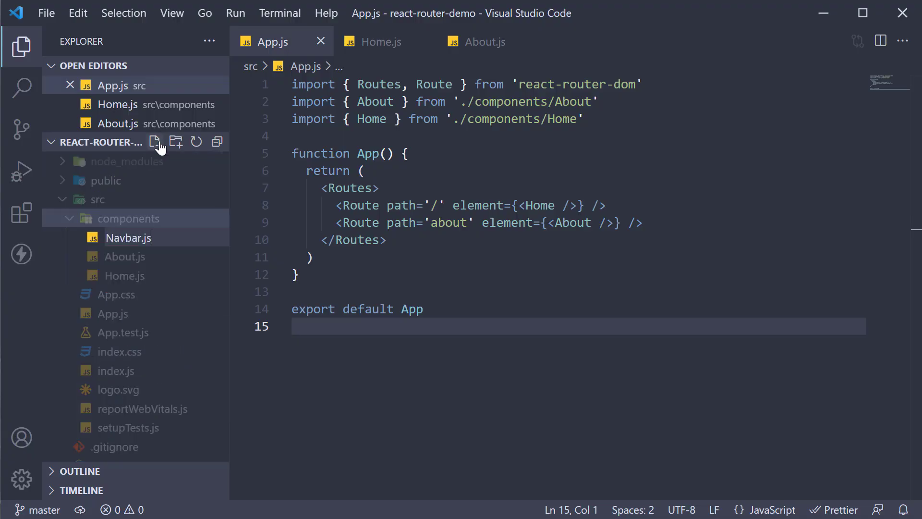
key(Enter)
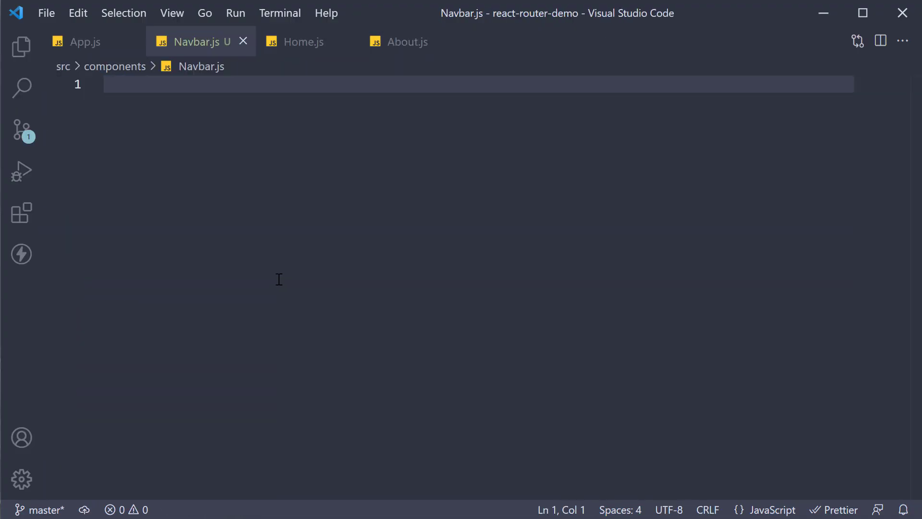
Generate the Navbar arrow component in Navbar.js with the rafc snippet.
text(rafc)
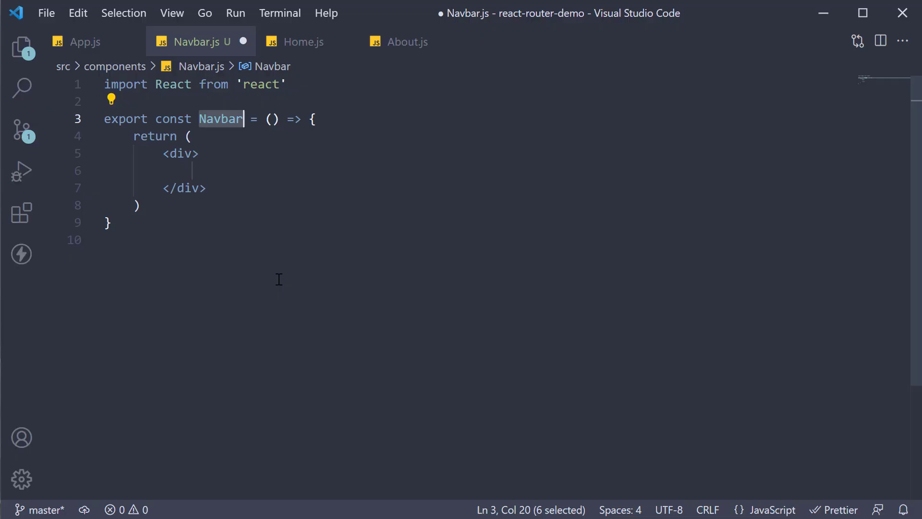
mouse_move(183, 157)
text(na)
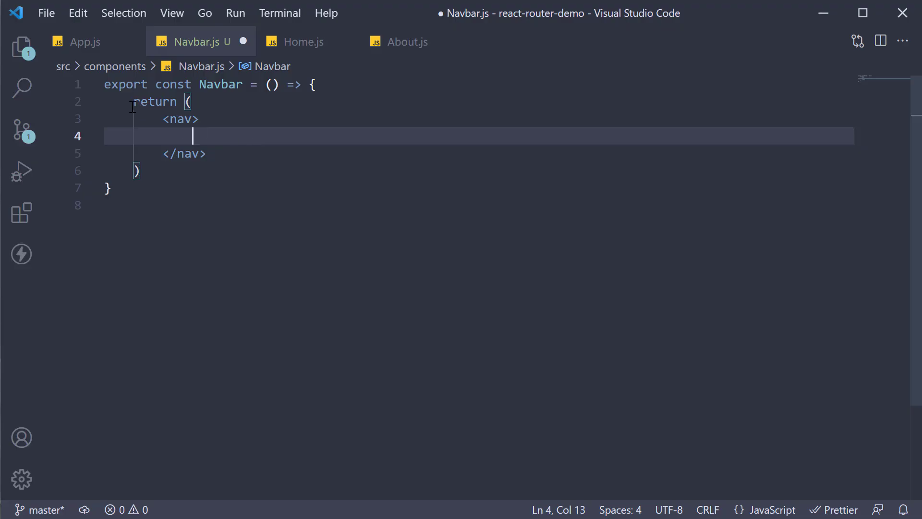
Import Link from 'react-router-dom' and add Home and About Links inside the nav.
text(im)
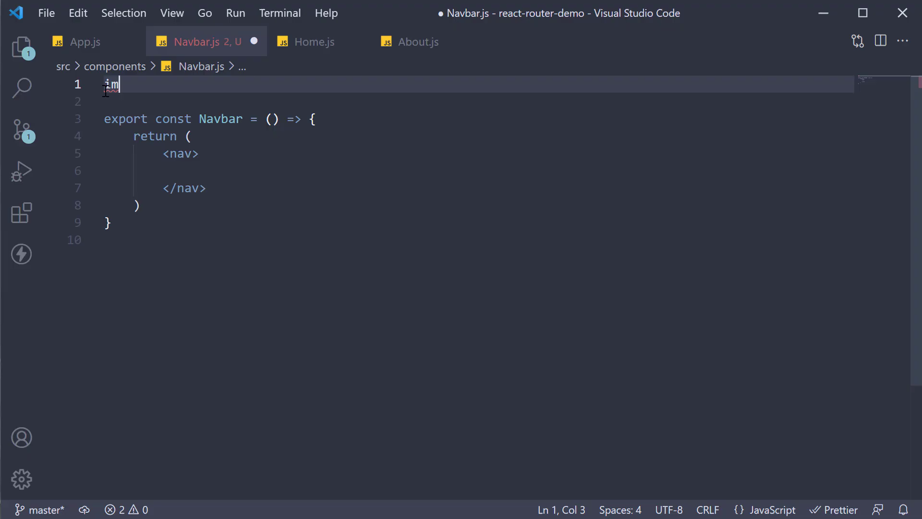
text(port { Link })
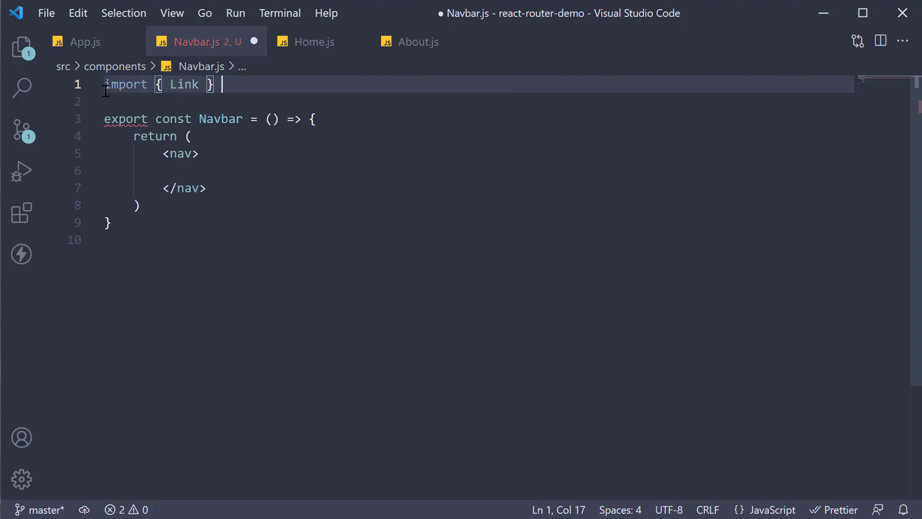
text(from 'react-router-dom')
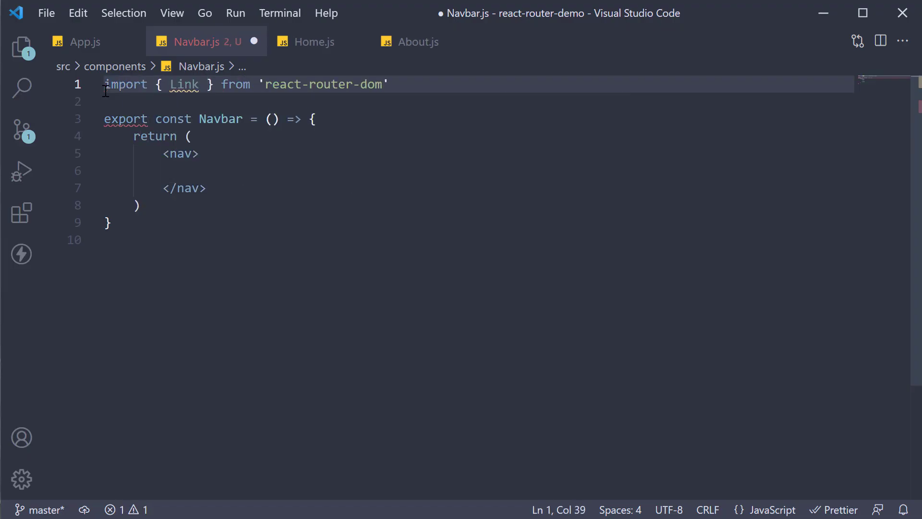
click(192, 170)
text(<Link></Link>)
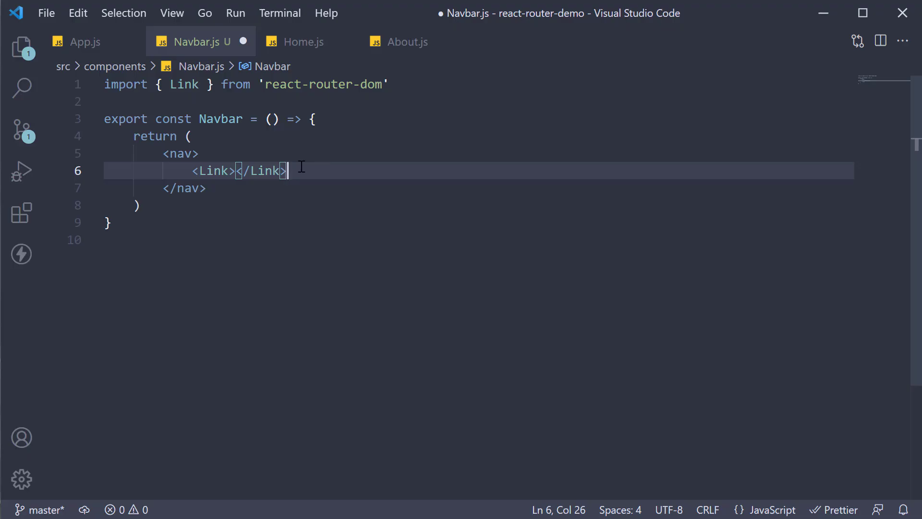
mouse_move(220, 187)
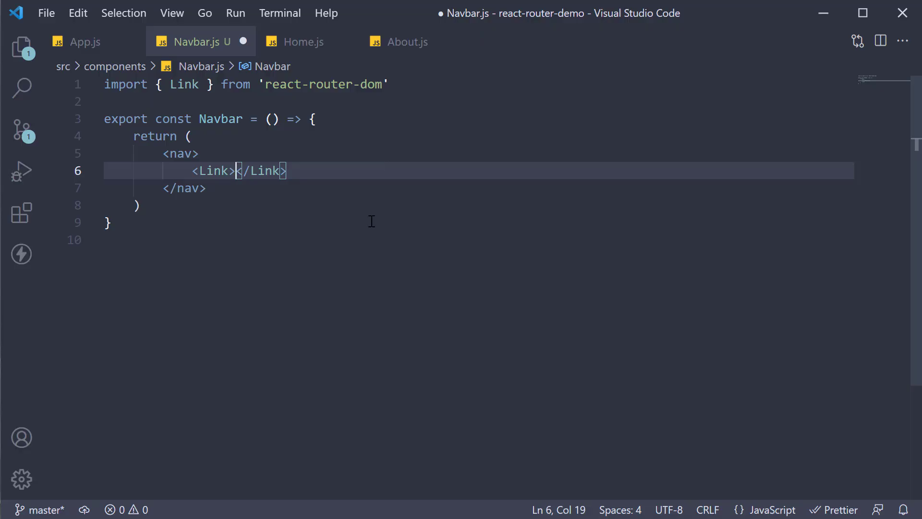
mouse_move(383, 234)
text(Home)
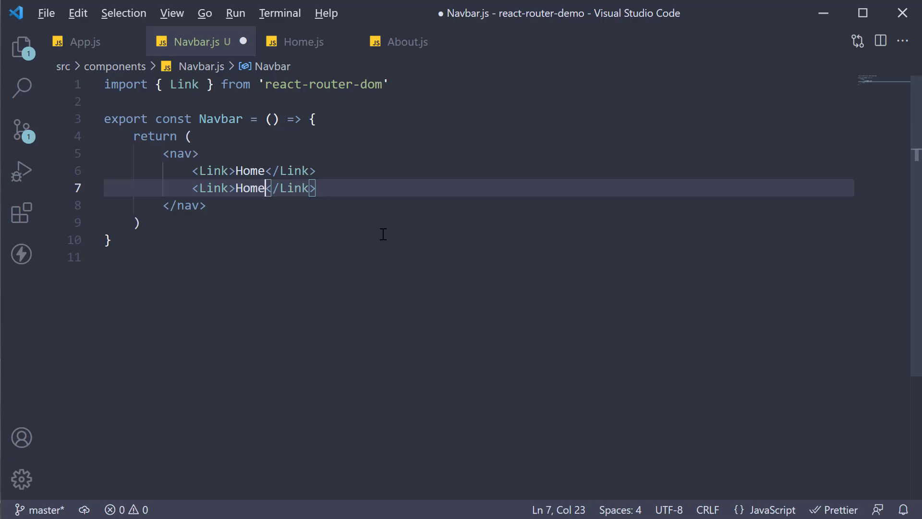
text(About)
click(479, 170)
text( to)
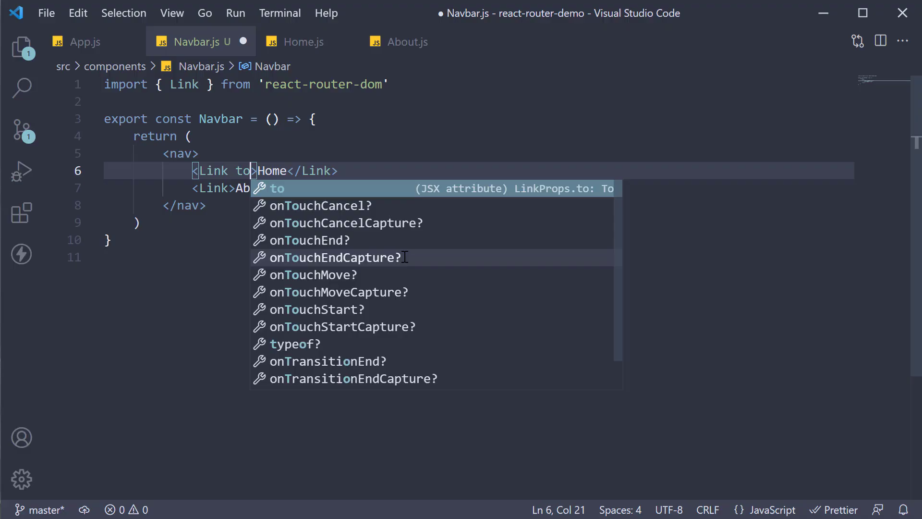
Point the Home Link to '/' and the About Link to '/about'.
text(=')
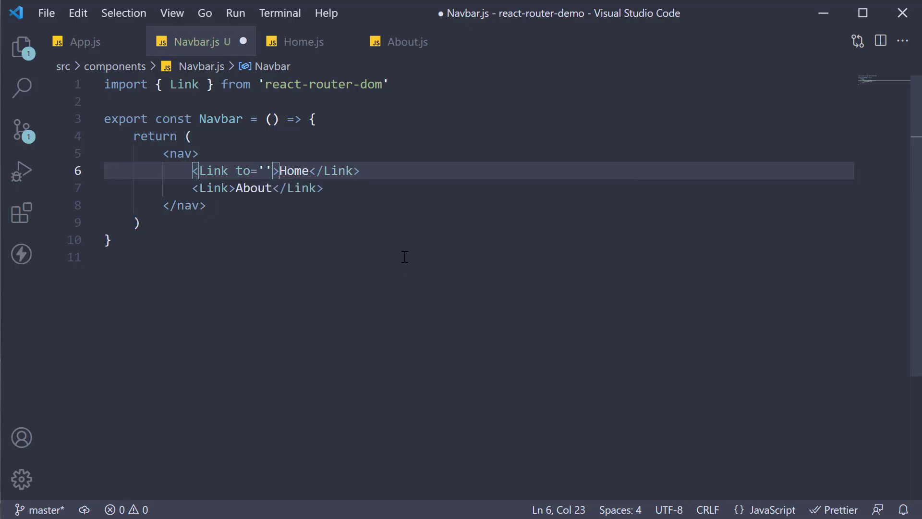
text(/)
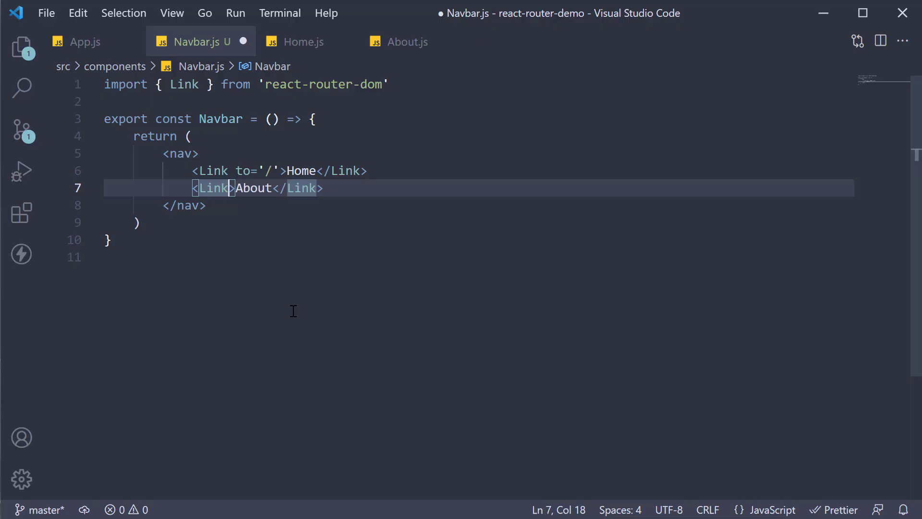
text(to='')
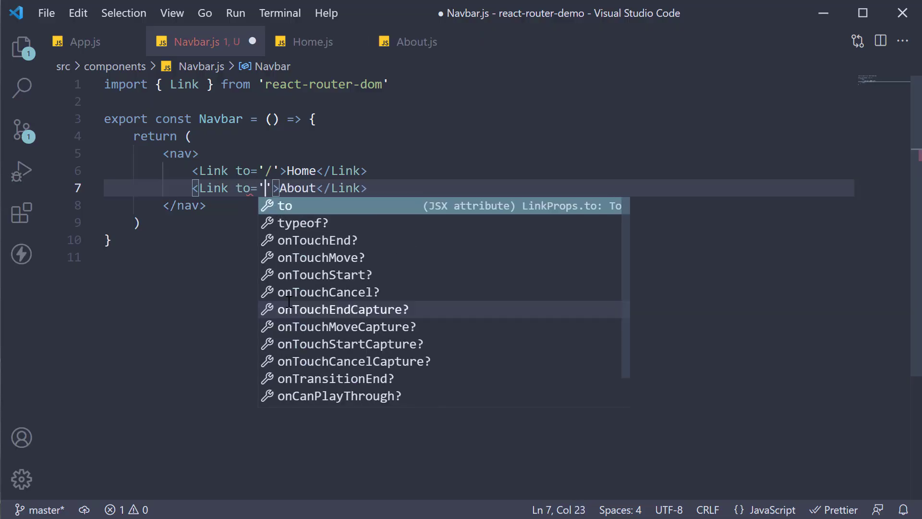
text(/abour)
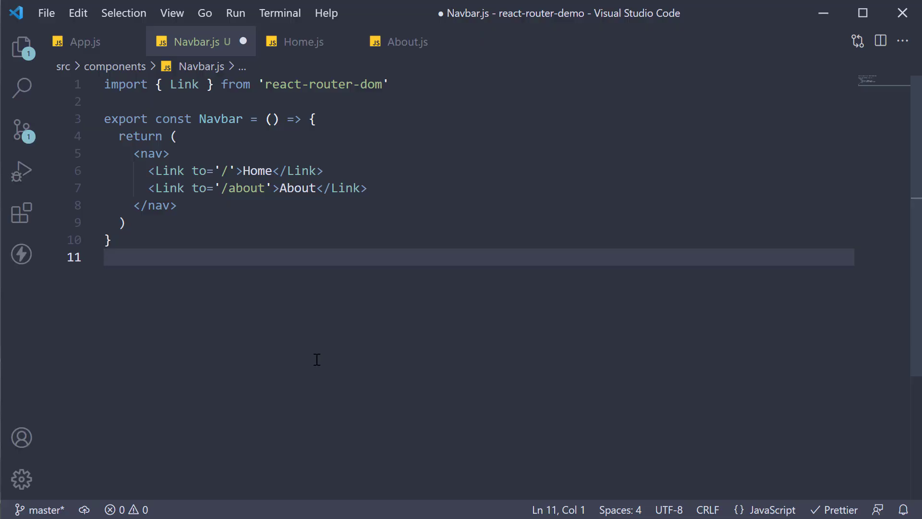
click(85, 41)
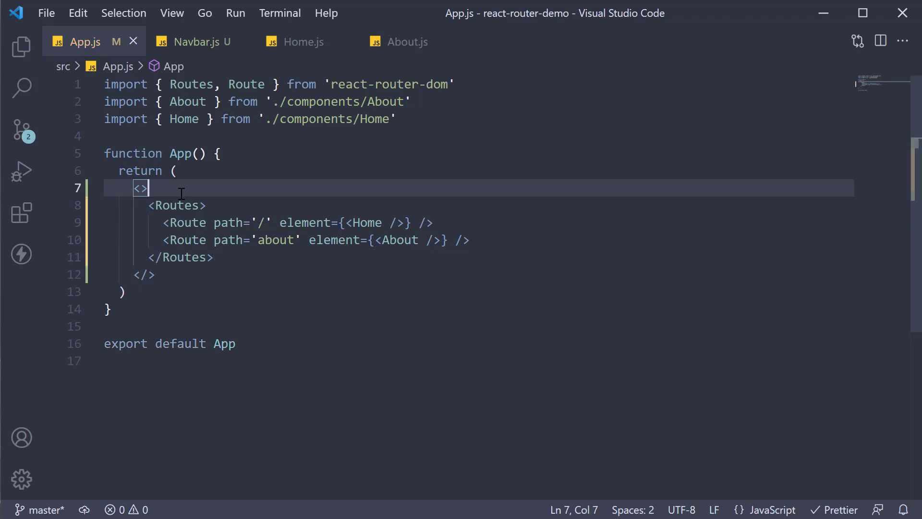
Add <Navbar /> above the Routes in App.js.
text(<Navbar />)
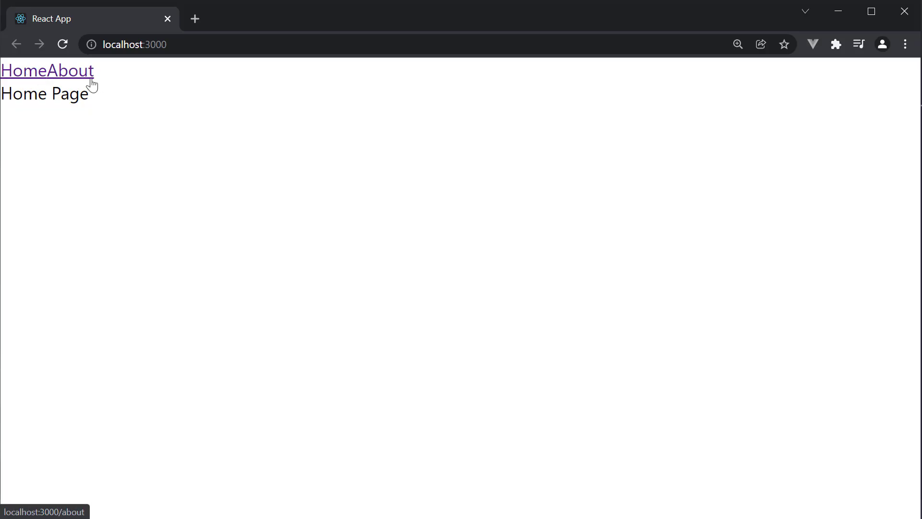
mouse_move(143, 146)
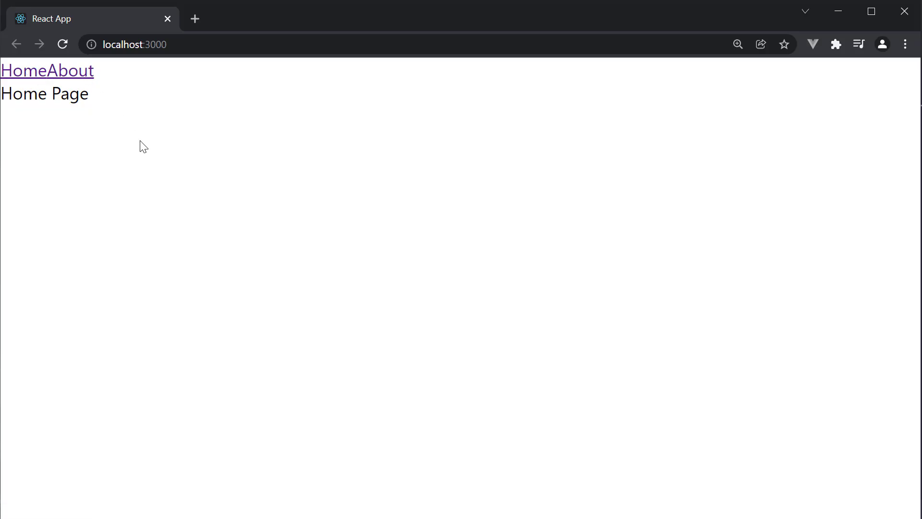
mouse_move(197, 177)
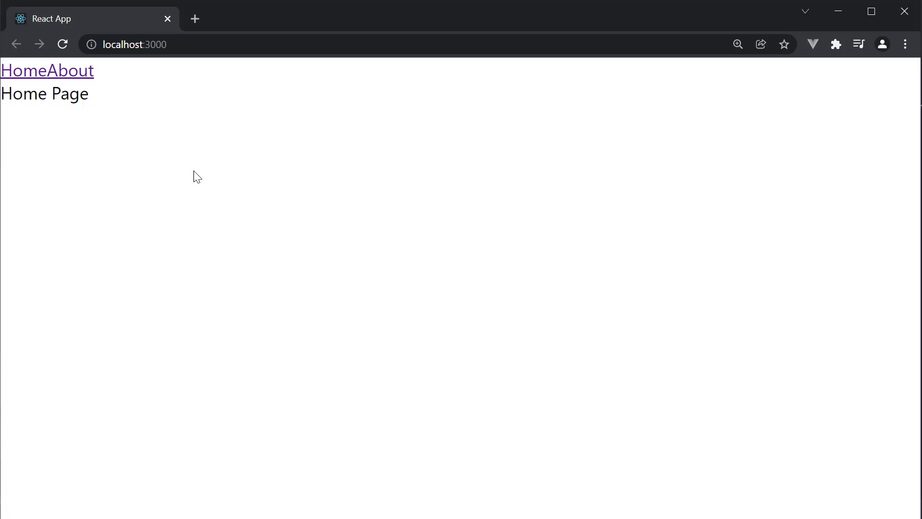
mouse_move(288, 204)
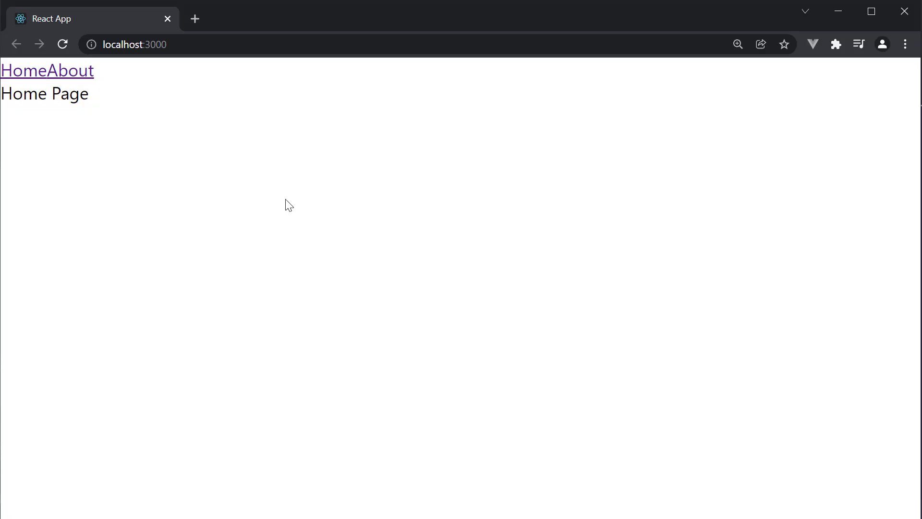
mouse_move(97, 73)
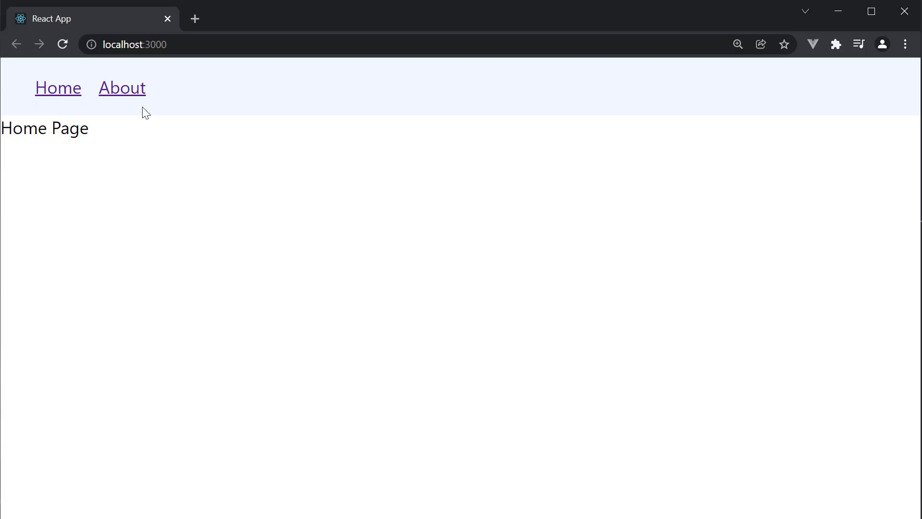
mouse_move(168, 83)
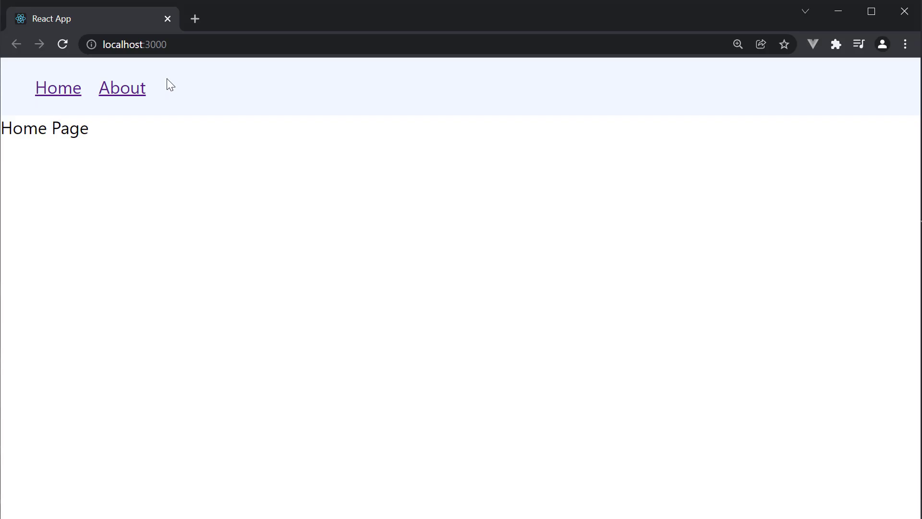
mouse_move(88, 158)
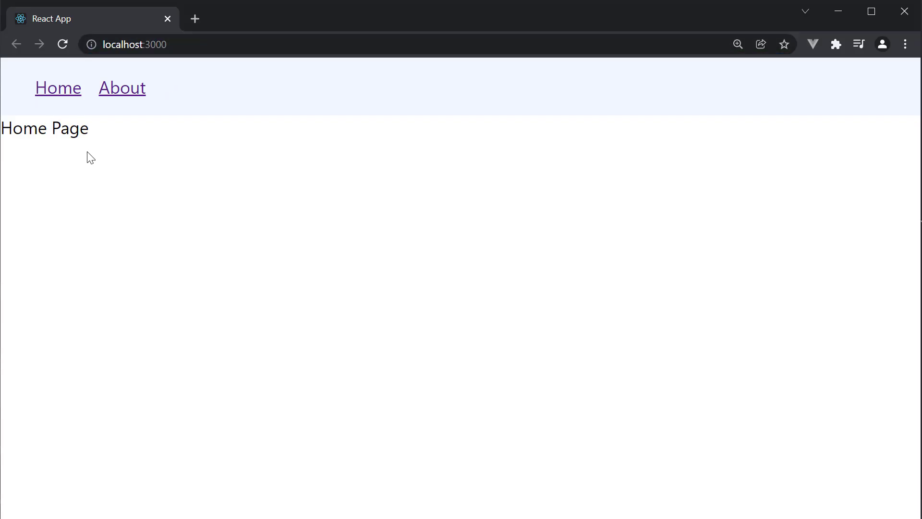
mouse_move(81, 151)
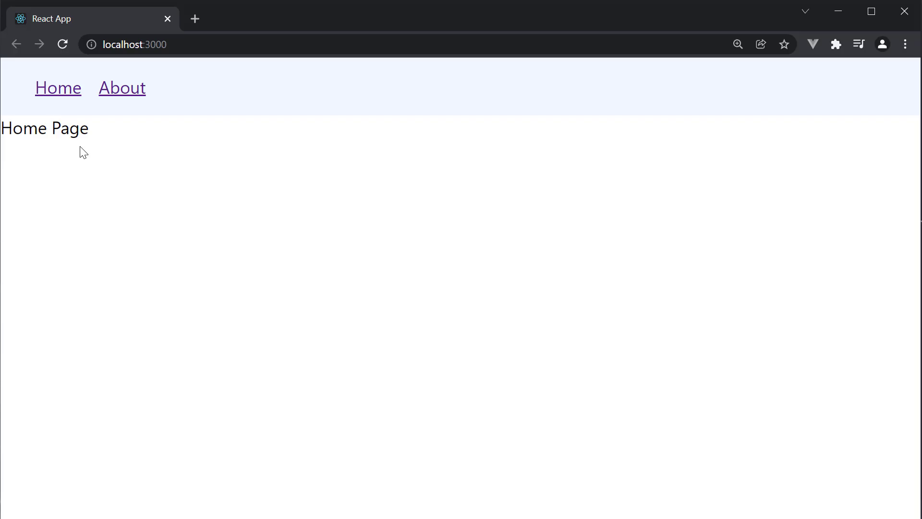
mouse_move(133, 100)
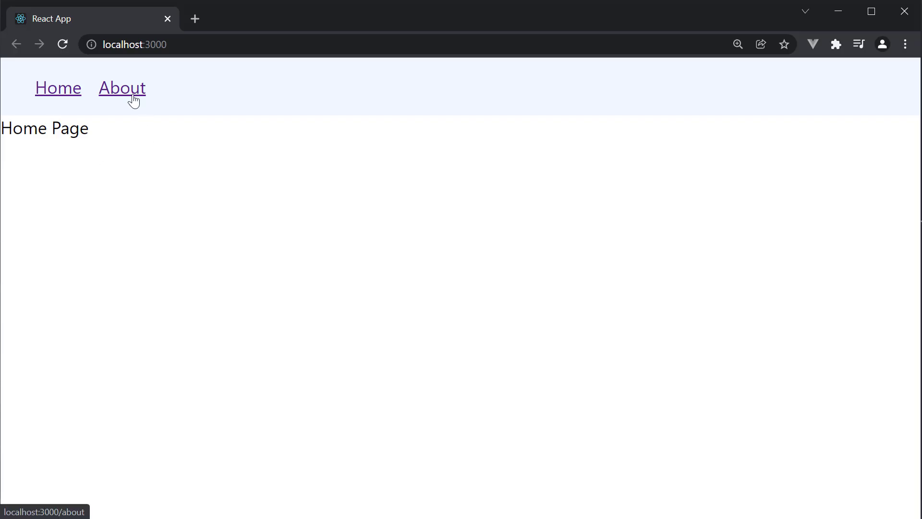
click(122, 89)
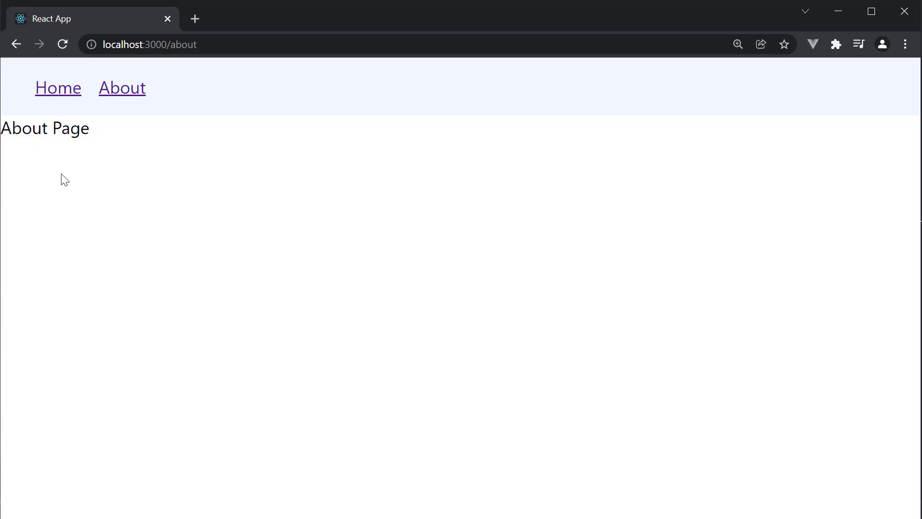
mouse_move(58, 153)
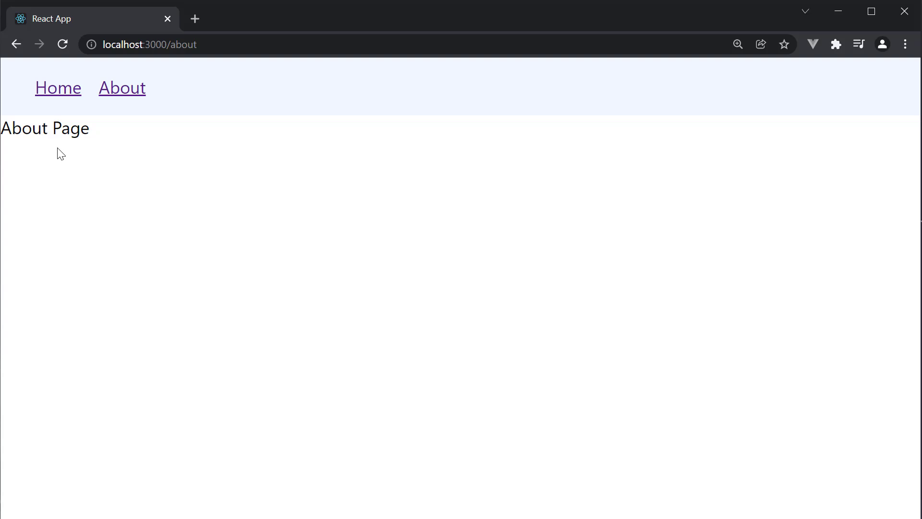
mouse_move(70, 94)
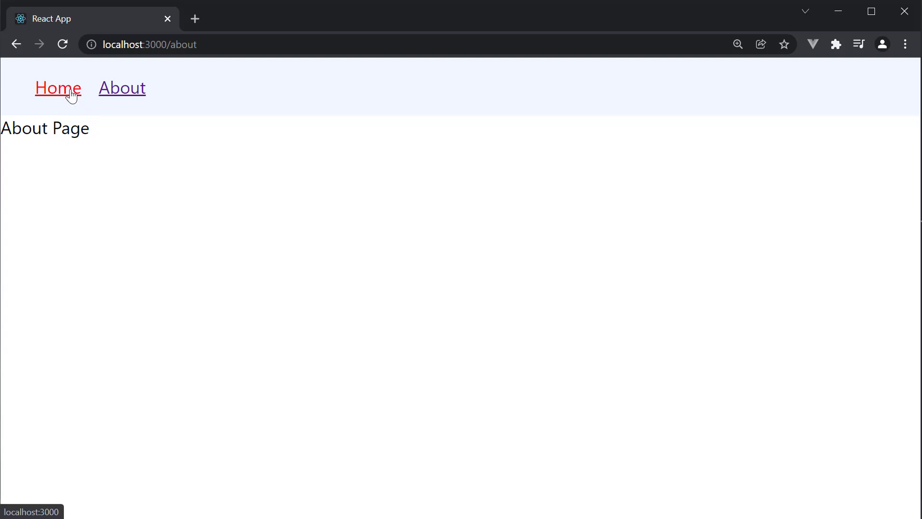
click(58, 88)
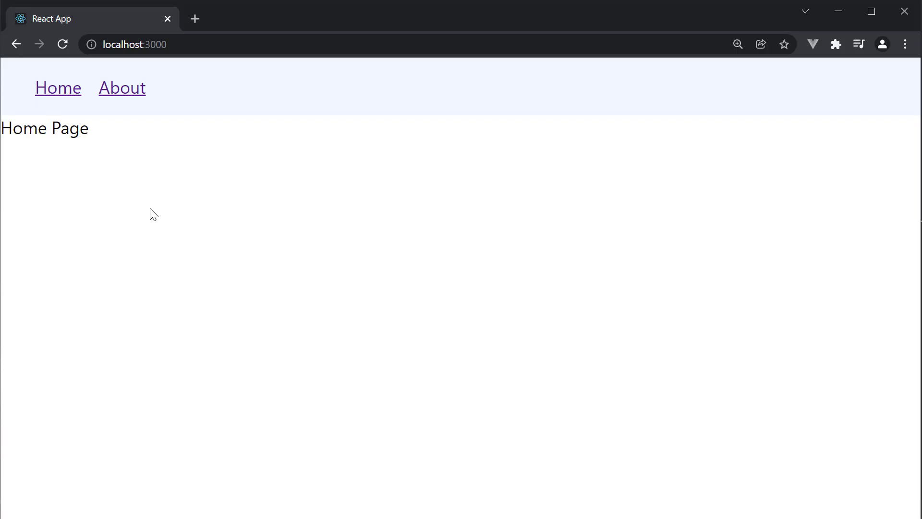
mouse_move(77, 149)
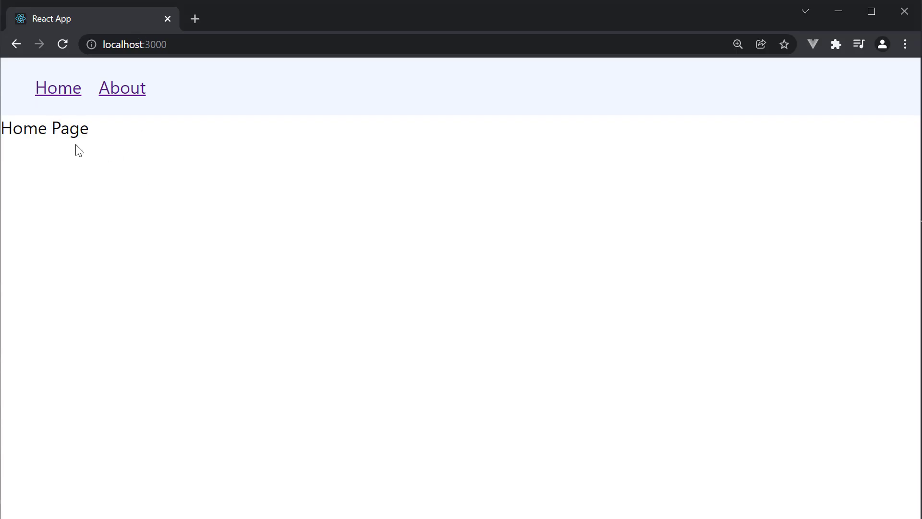
mouse_move(242, 215)
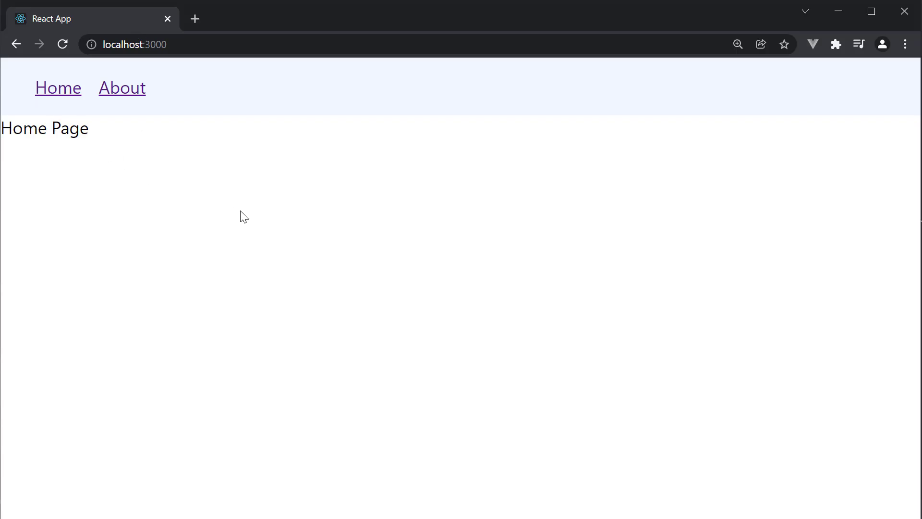
mouse_move(68, 101)
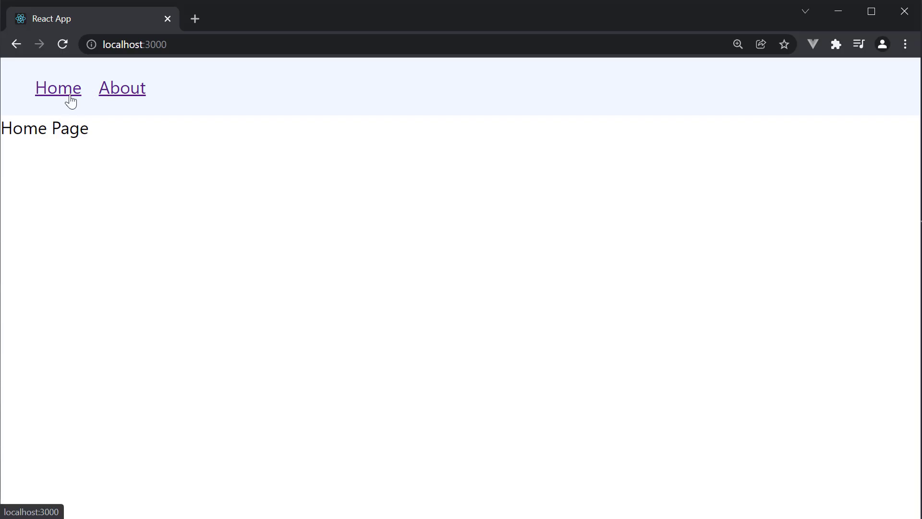
Inspect the Home link in Chrome DevTools to view its anchor element.
right_click(58, 88)
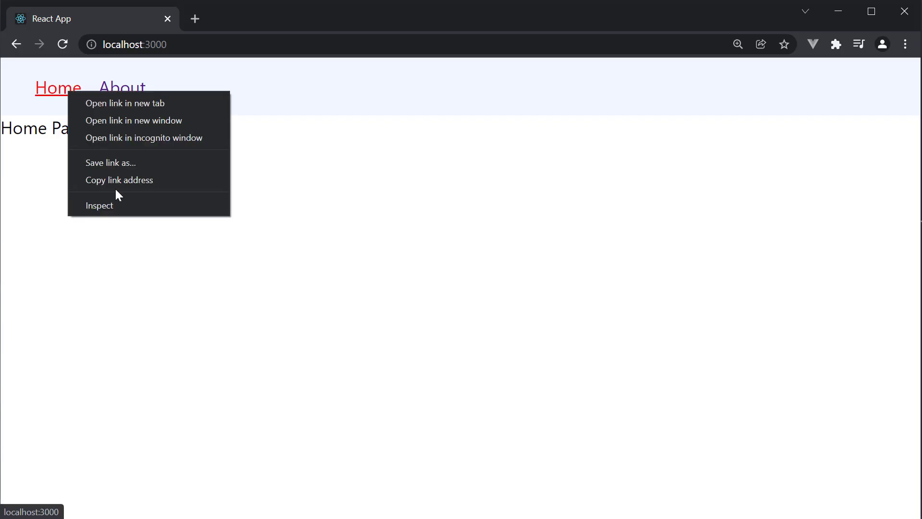
click(100, 205)
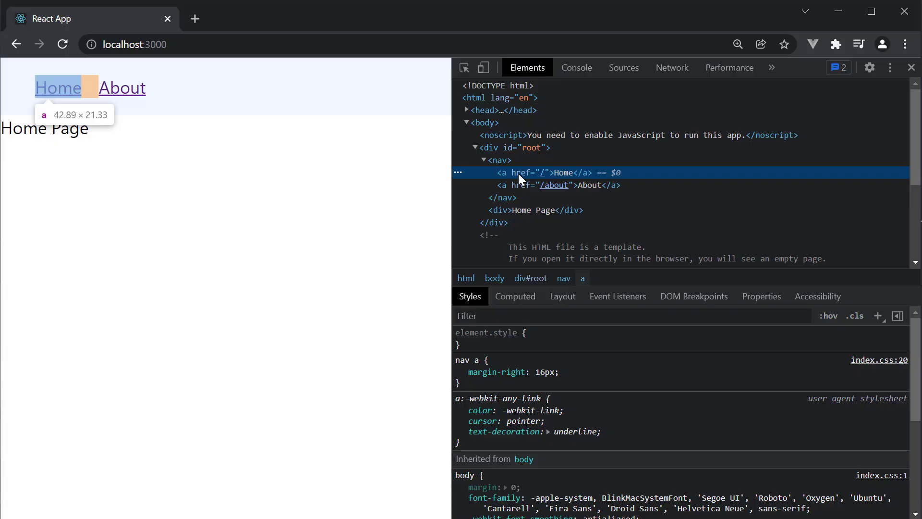
mouse_move(535, 177)
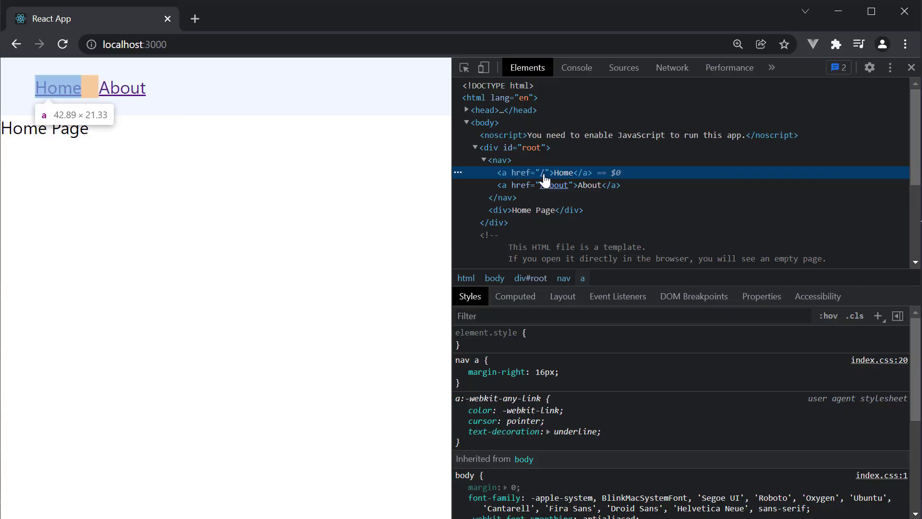
mouse_move(553, 189)
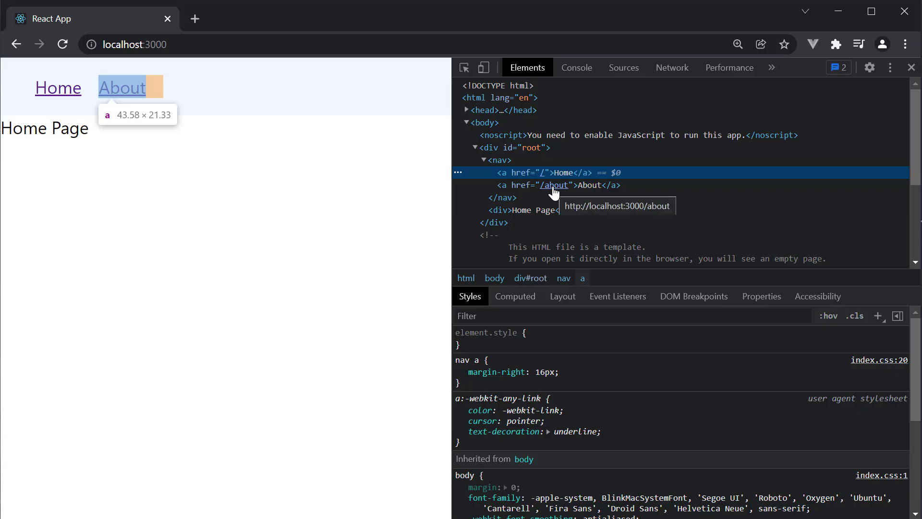
mouse_move(914, 75)
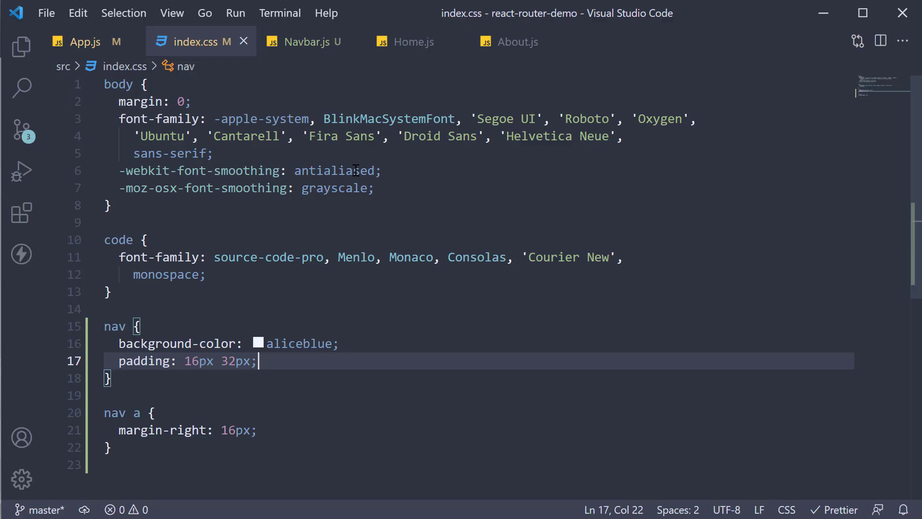
Check the about route path in App.js, then select 'about' in Navbar's Link target.
click(85, 41)
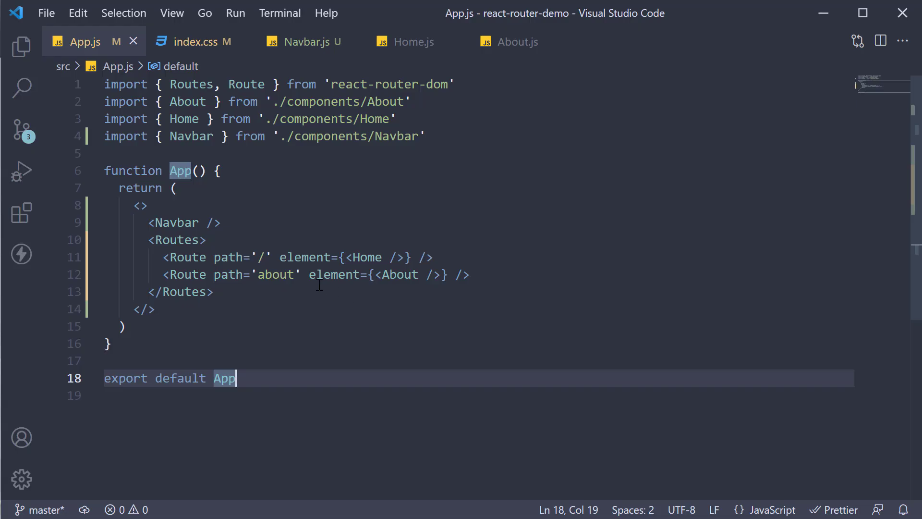
double_click(275, 274)
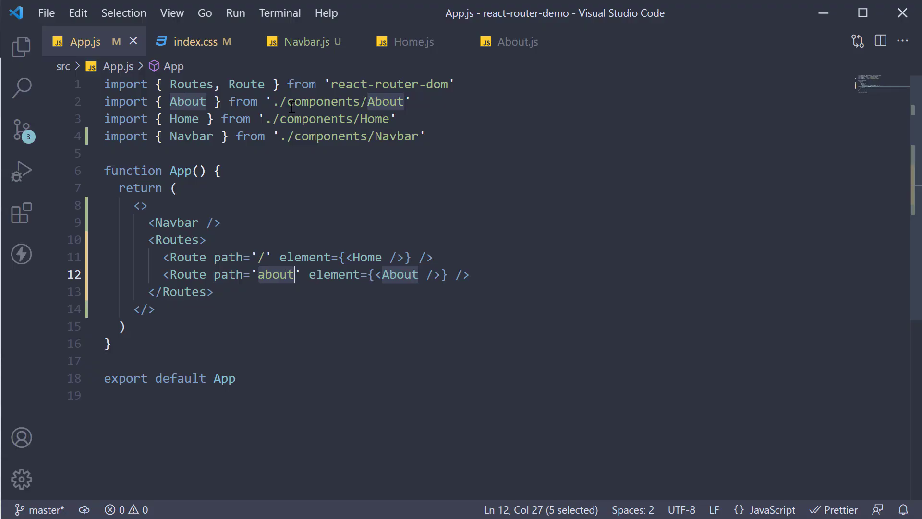
click(309, 42)
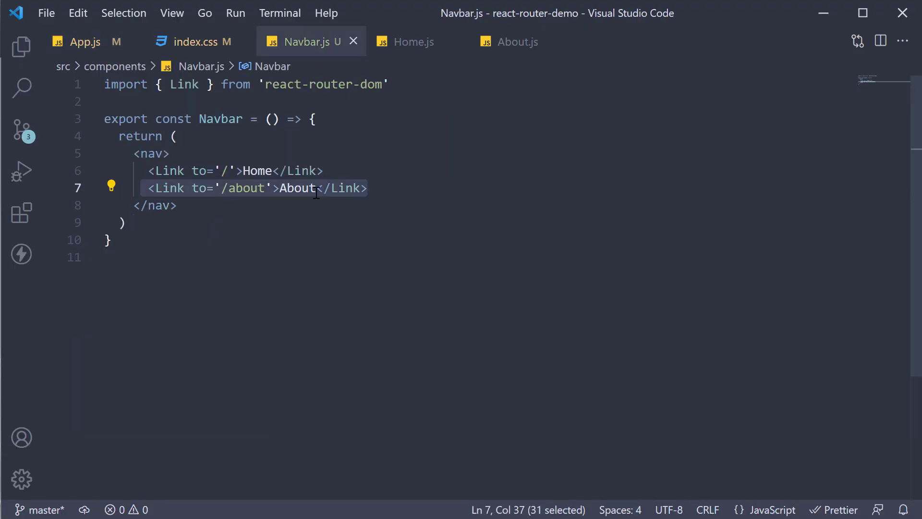
double_click(244, 188)
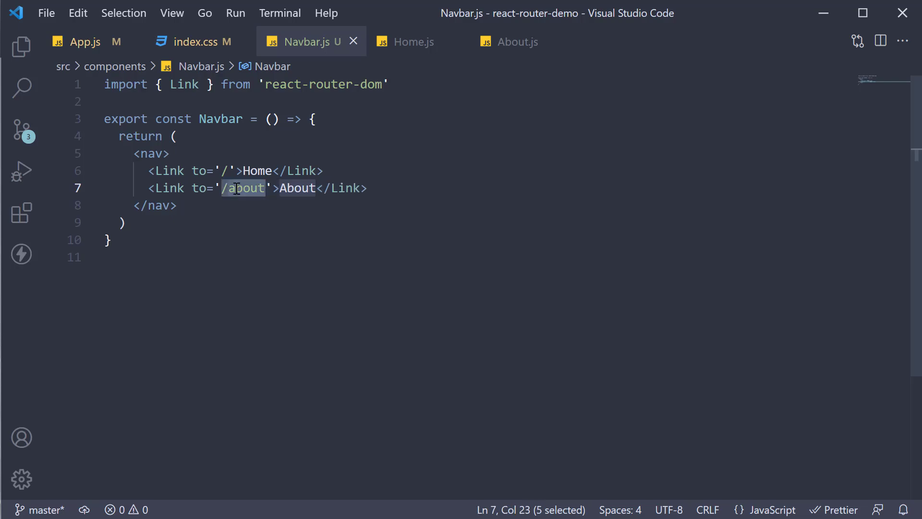
mouse_move(291, 218)
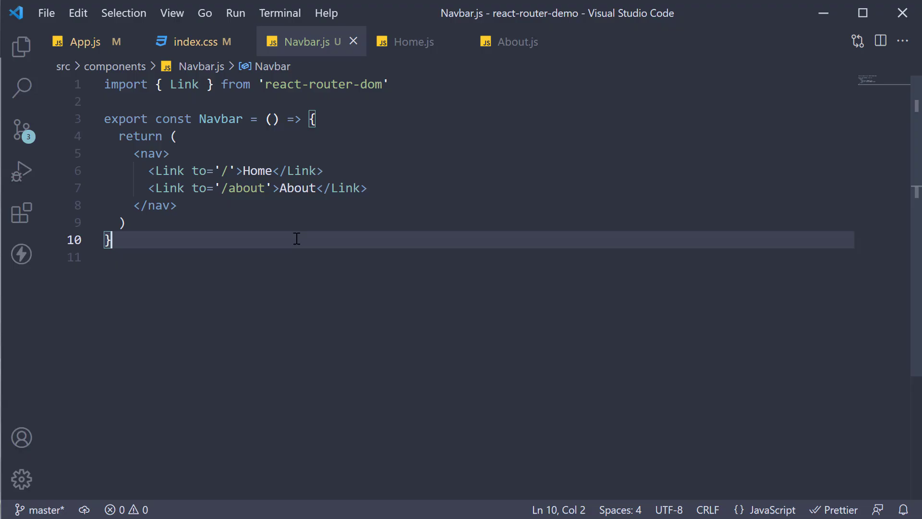
mouse_move(230, 188)
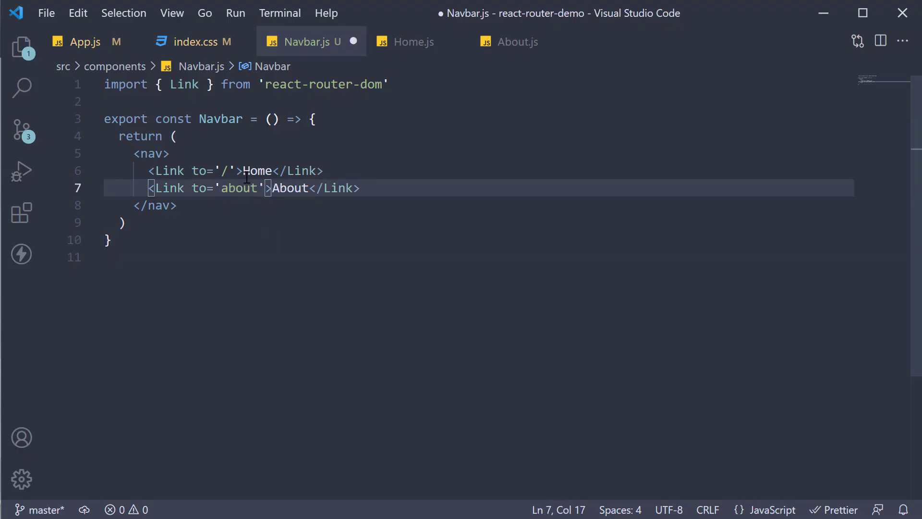
Save Navbar.js and test the relative About link in Chrome.
key(Ctrl+s)
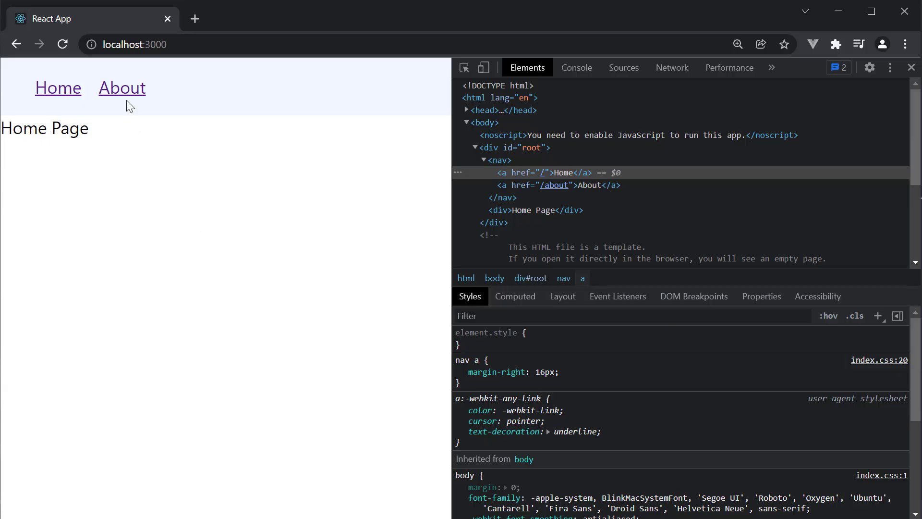
click(122, 88)
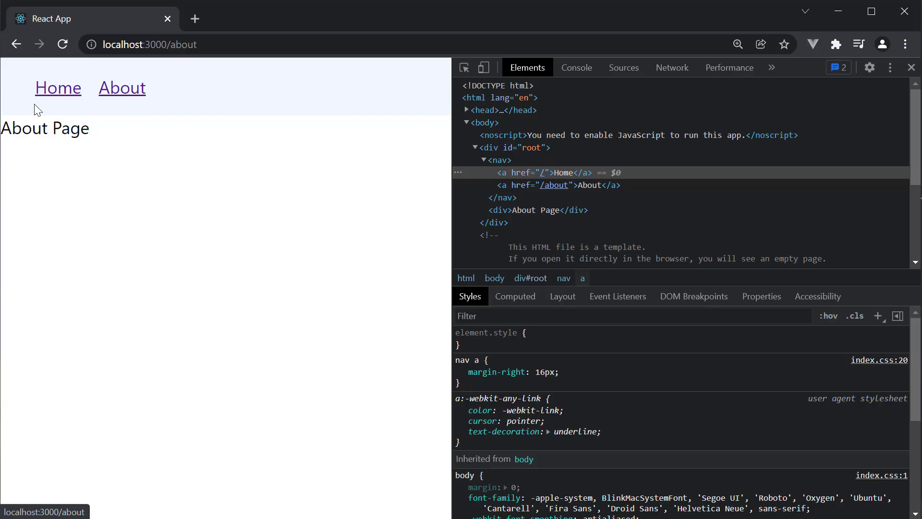
mouse_move(132, 98)
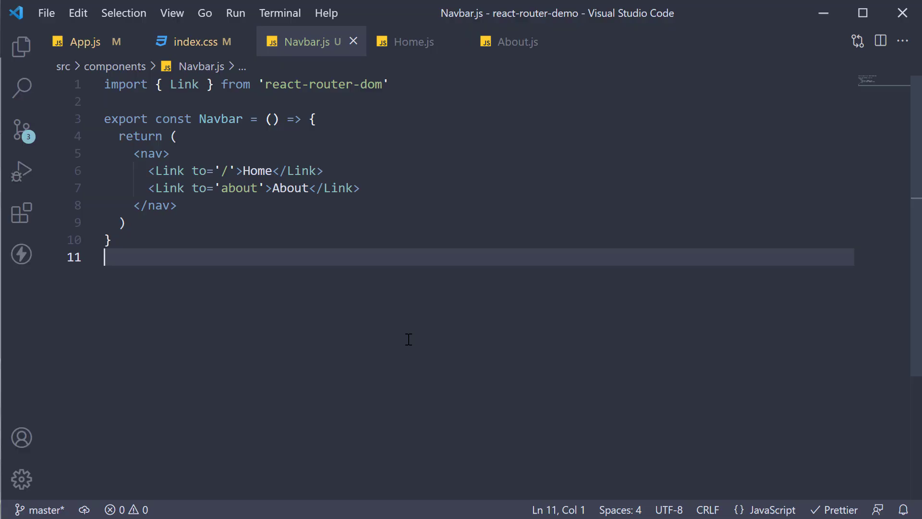
Restore the About Link target to '/about', comparing against App.js routes.
double_click(240, 187)
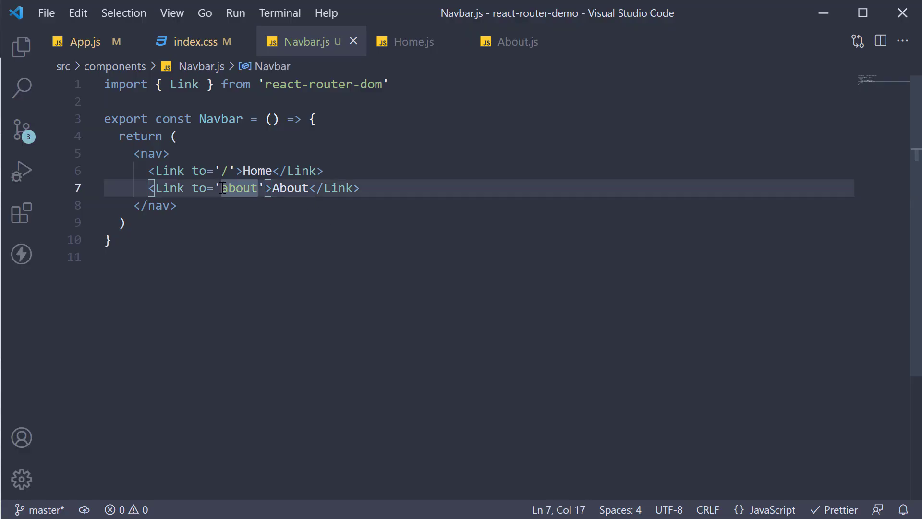
text(/)
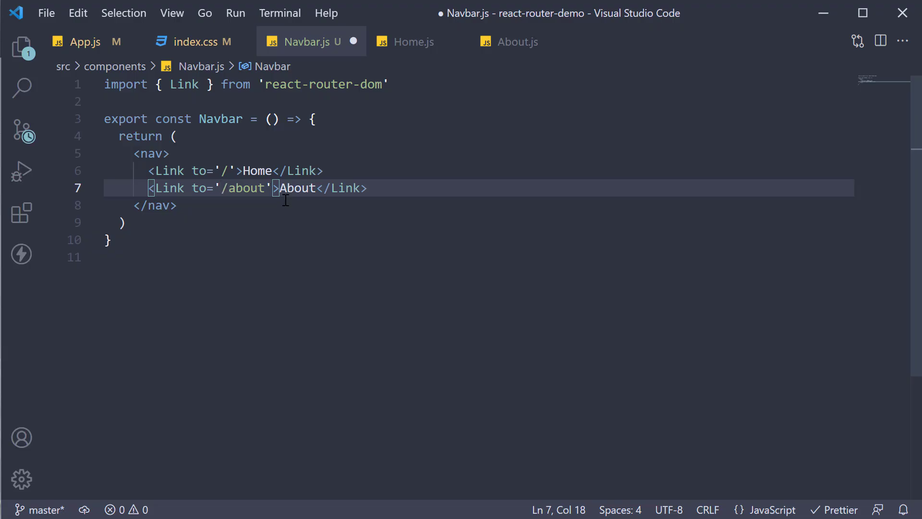
click(85, 43)
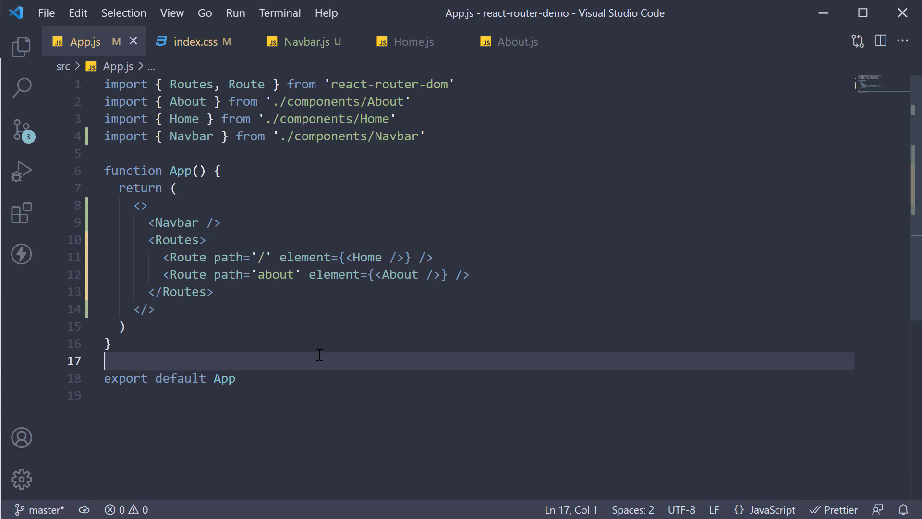
click(312, 42)
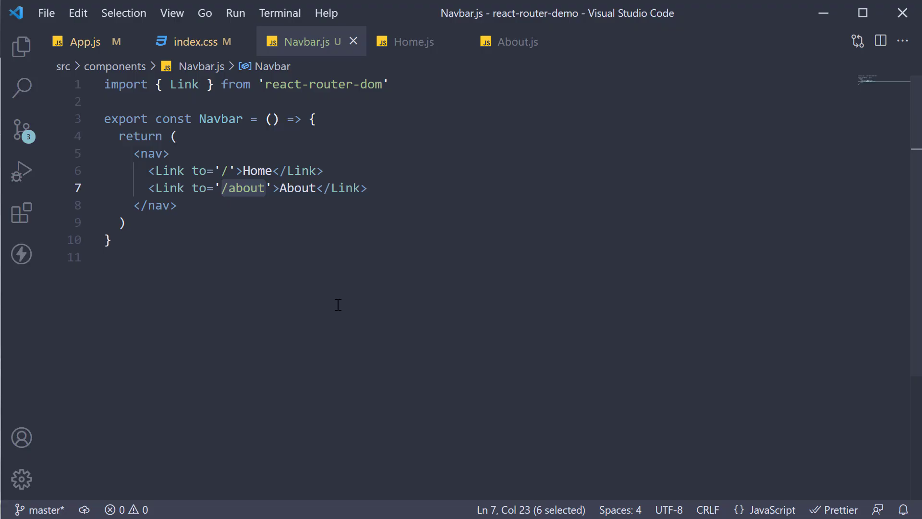
mouse_move(336, 315)
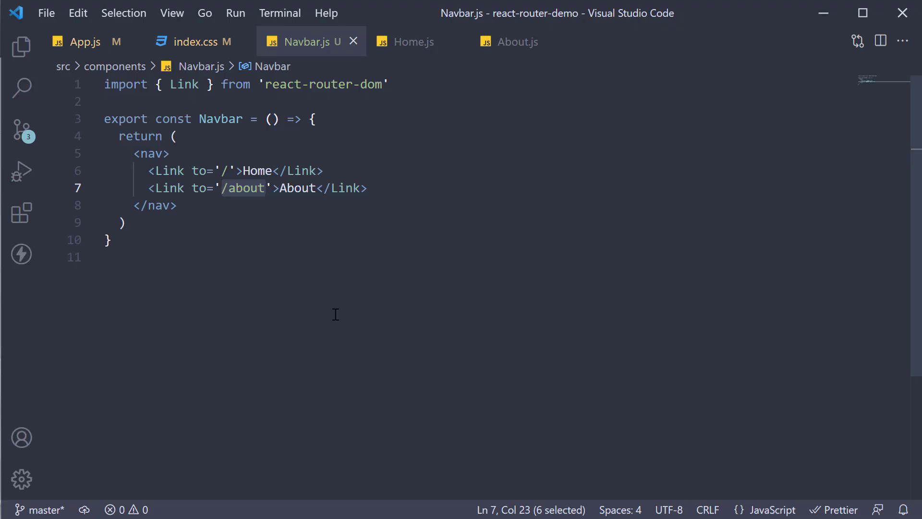